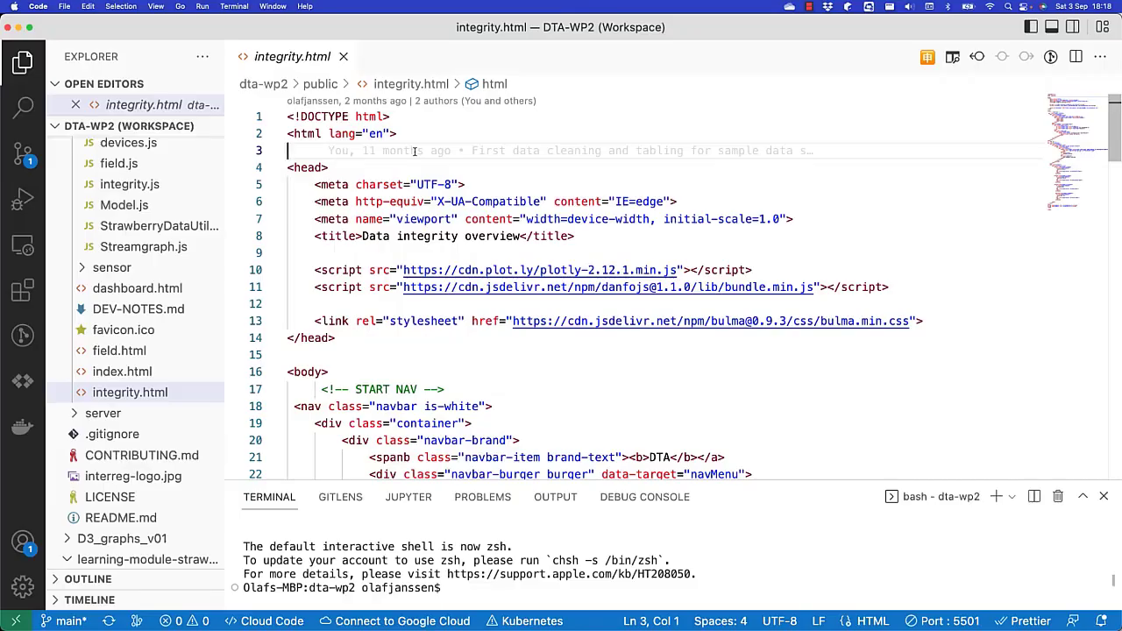
mouse_move(357, 231)
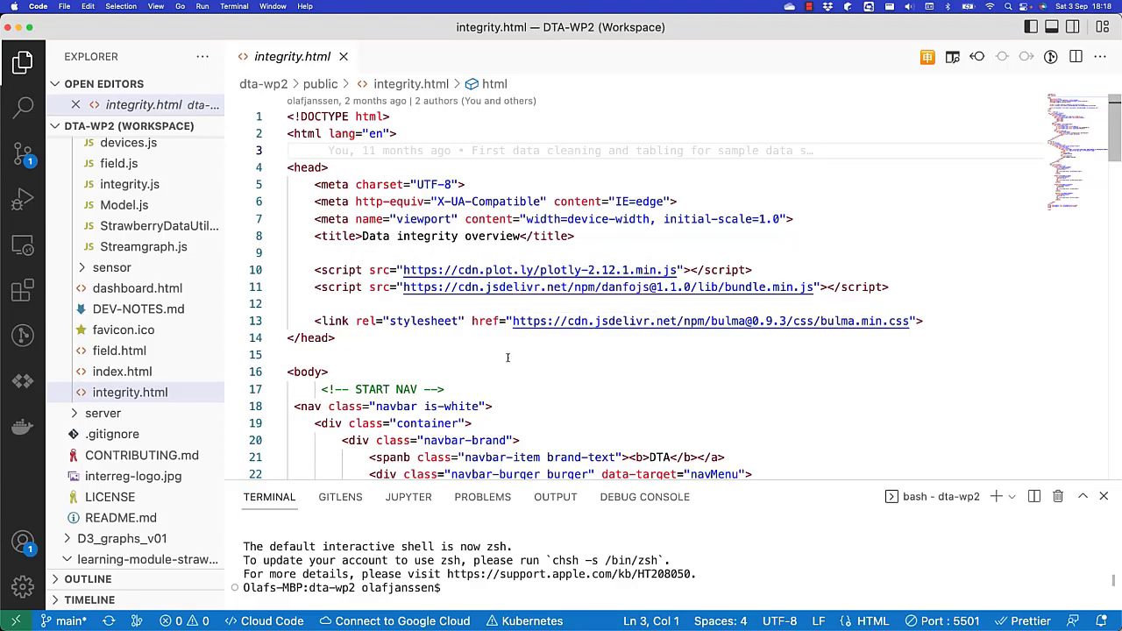
Read through the fetch and cleanData code in integrity.js
scroll(down, 3)
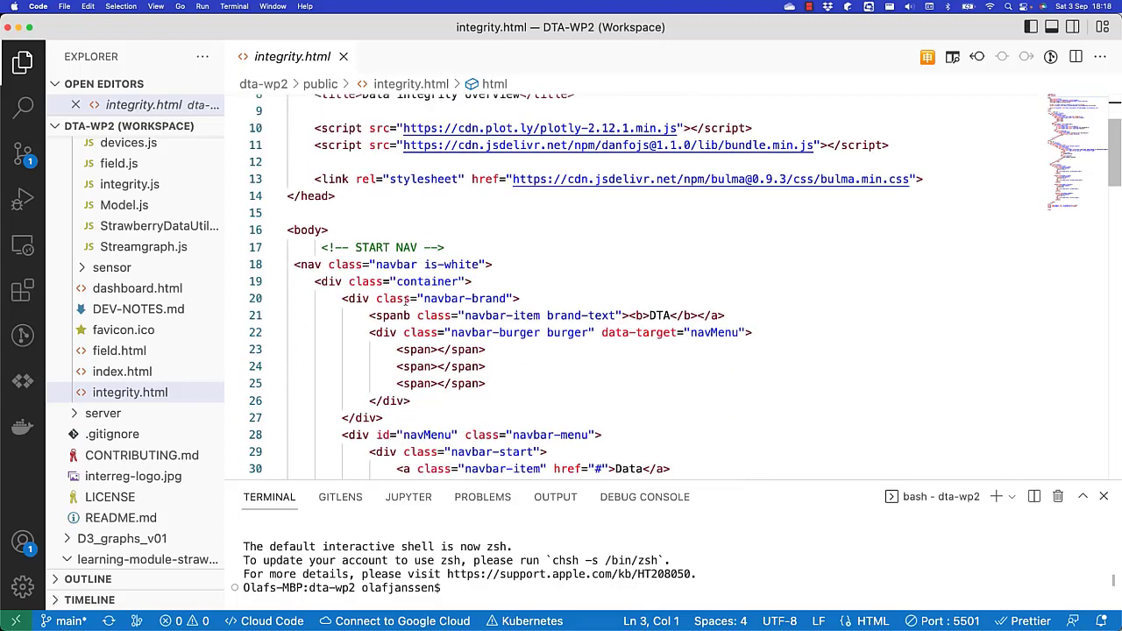
scroll(down, 3)
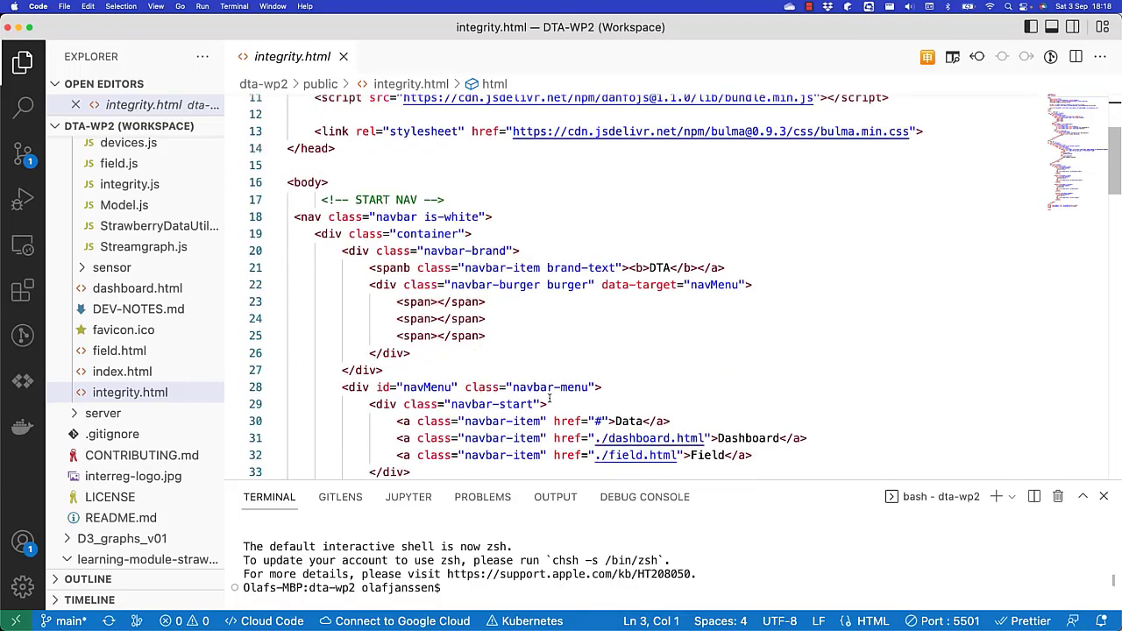
scroll(down, 3)
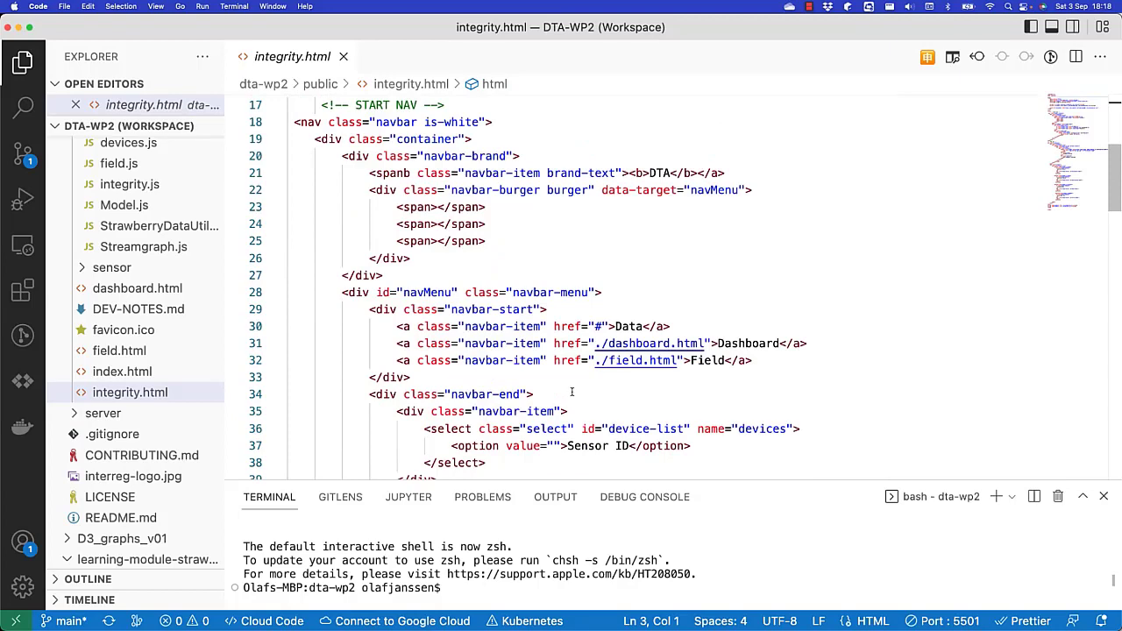
scroll(down, 3)
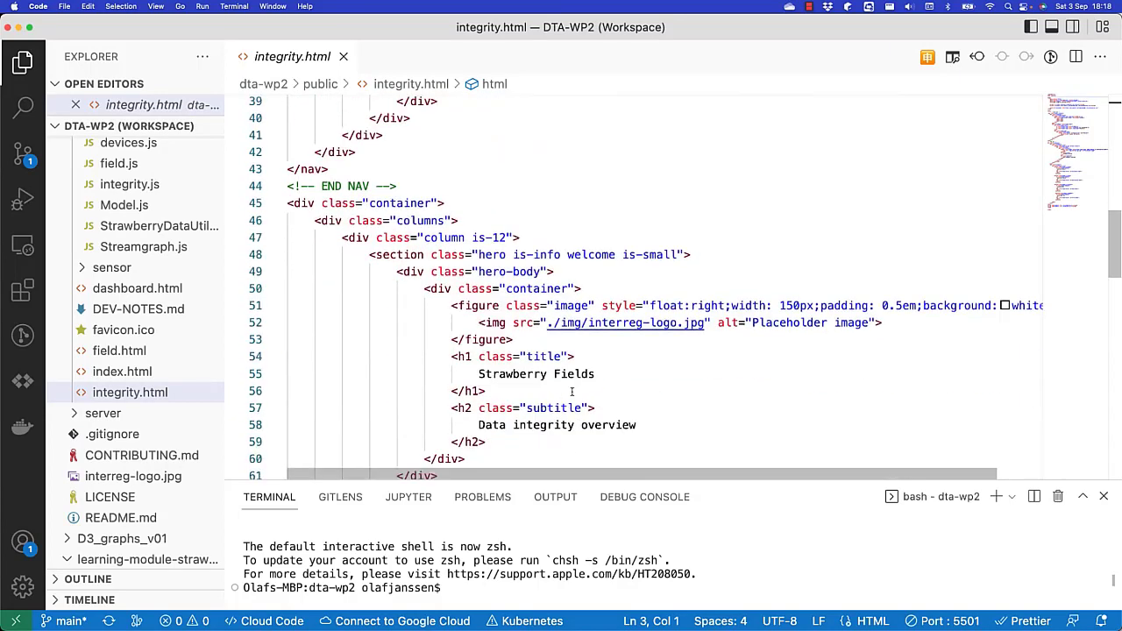
scroll(down, 3)
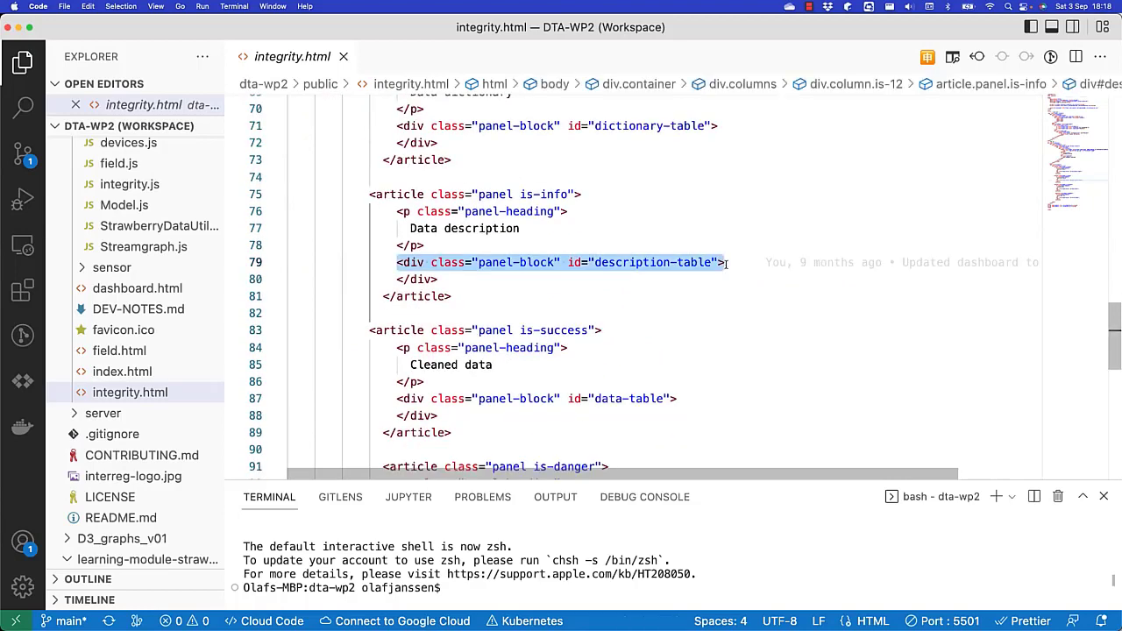
mouse_move(656, 340)
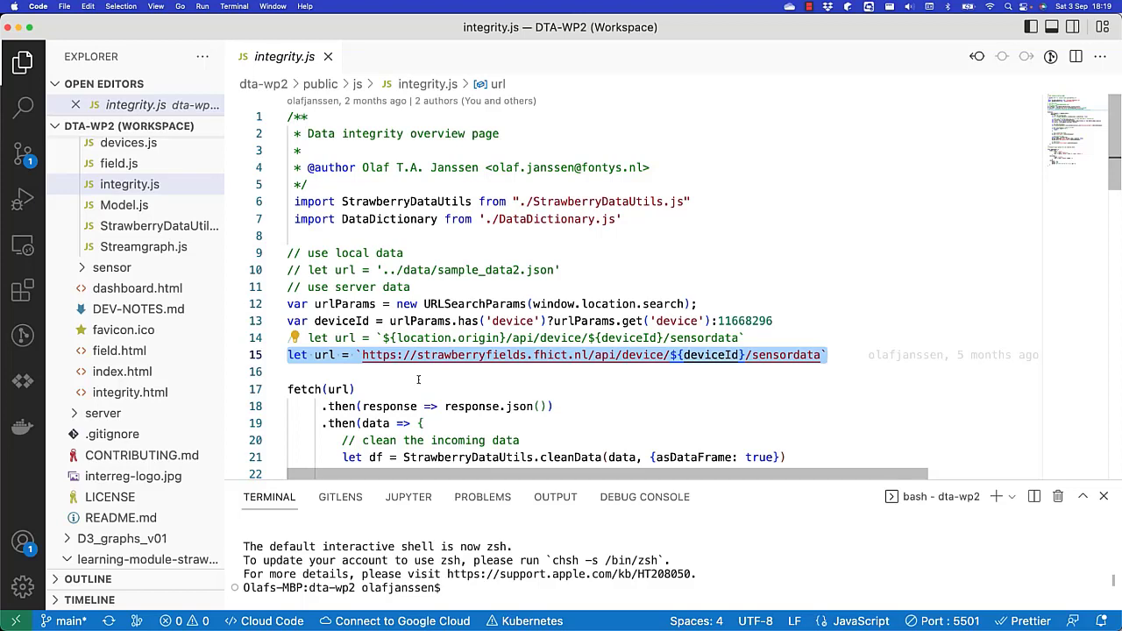
mouse_move(627, 396)
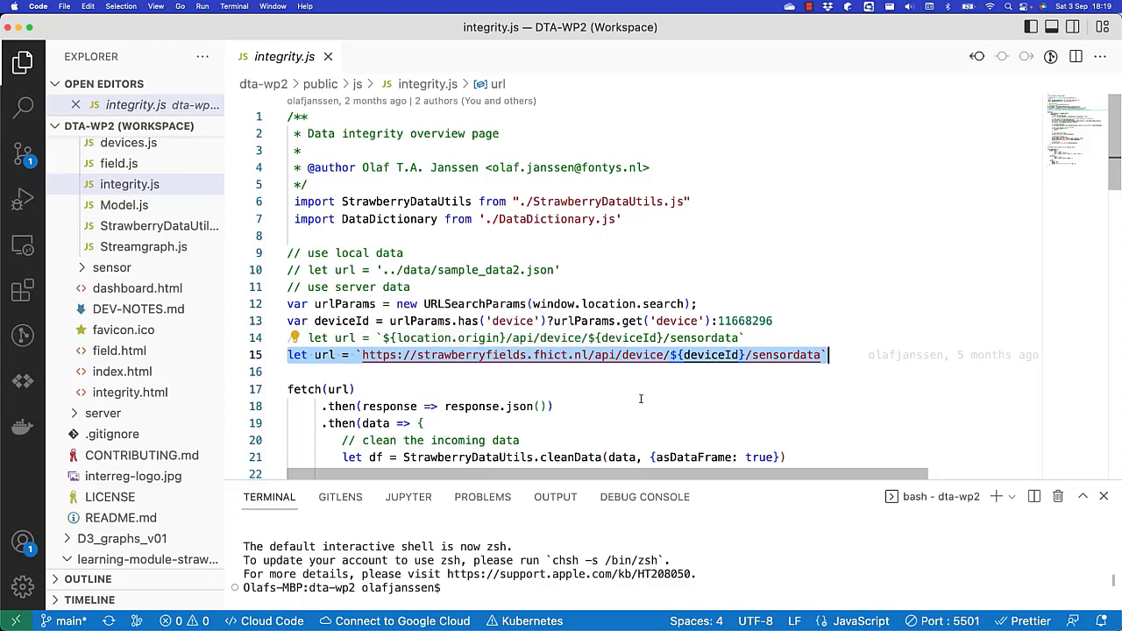
Review the plot calls for the dictionary, description, data and error tables, then load the overview page
scroll(down, 3)
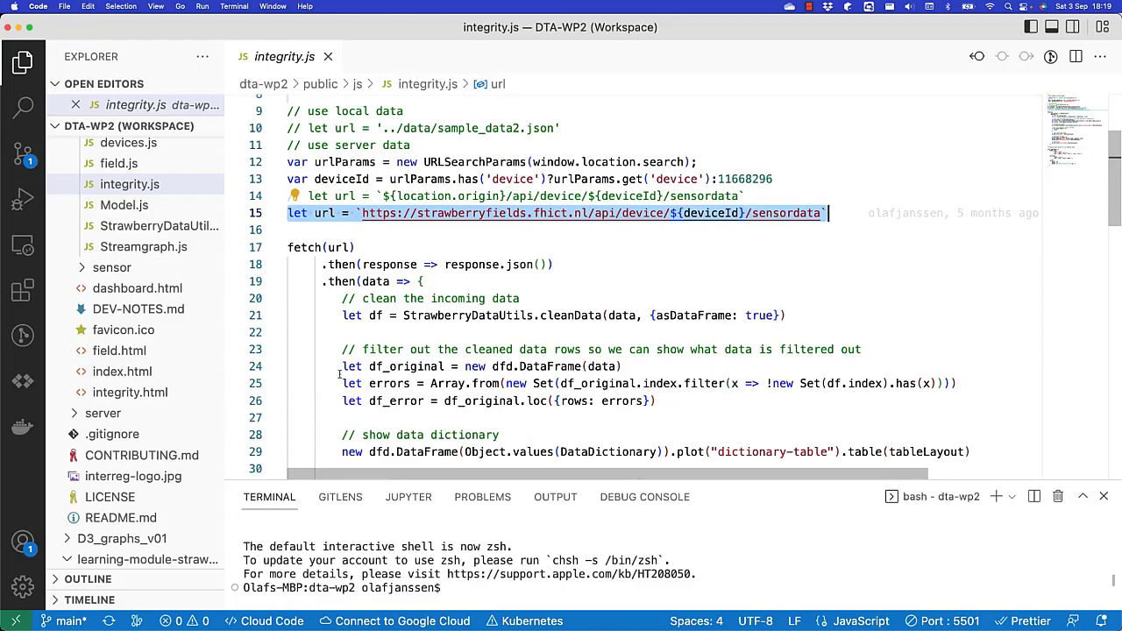
scroll(down, 3)
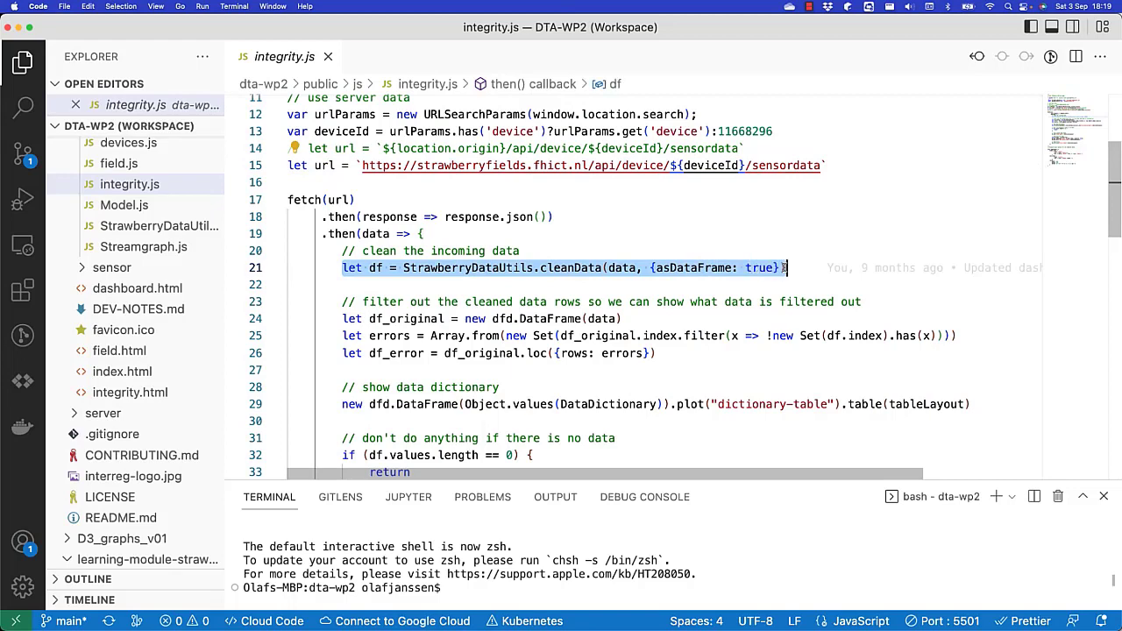
scroll(down, 3)
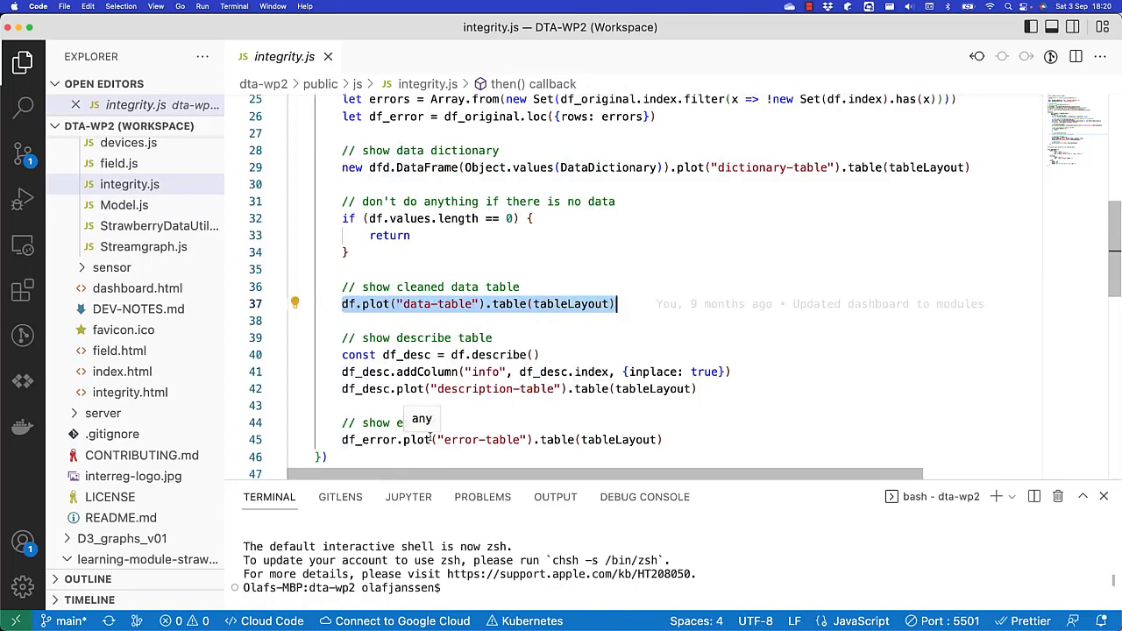
click(449, 354)
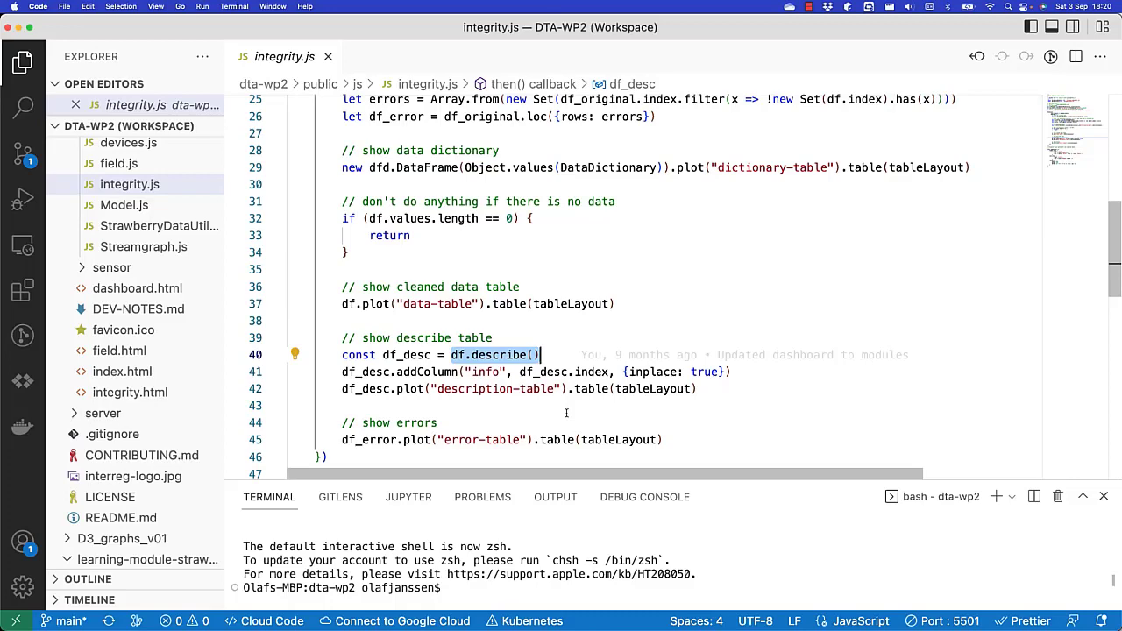
scroll(down, 3)
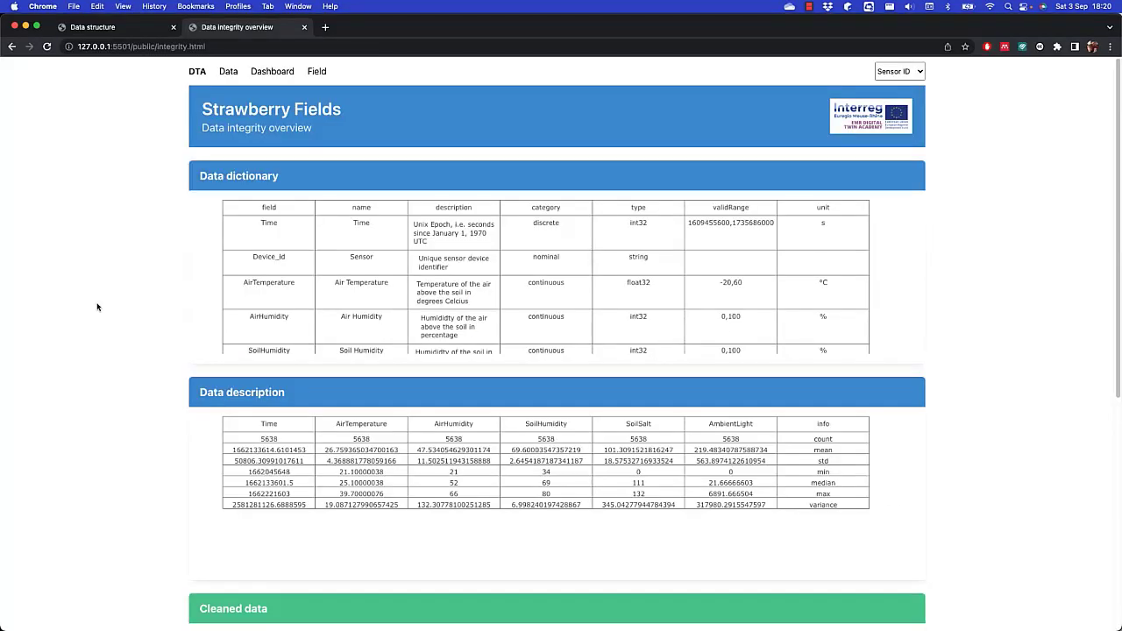
mouse_move(206, 249)
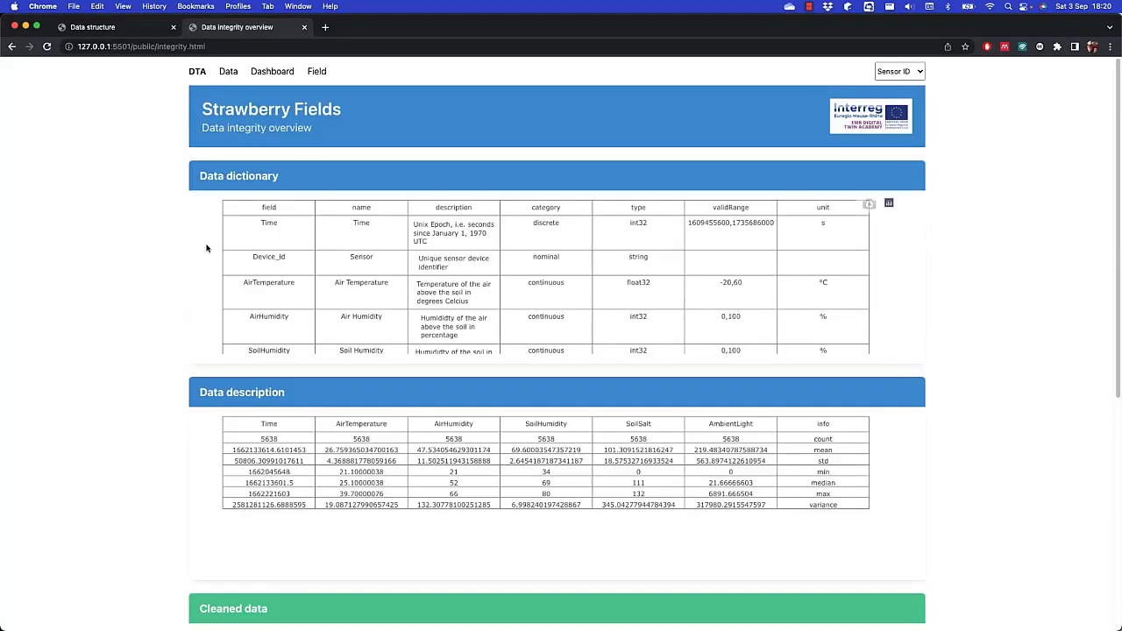
Scroll the Data integrity overview down to the Data description statistics table
scroll(down, 3)
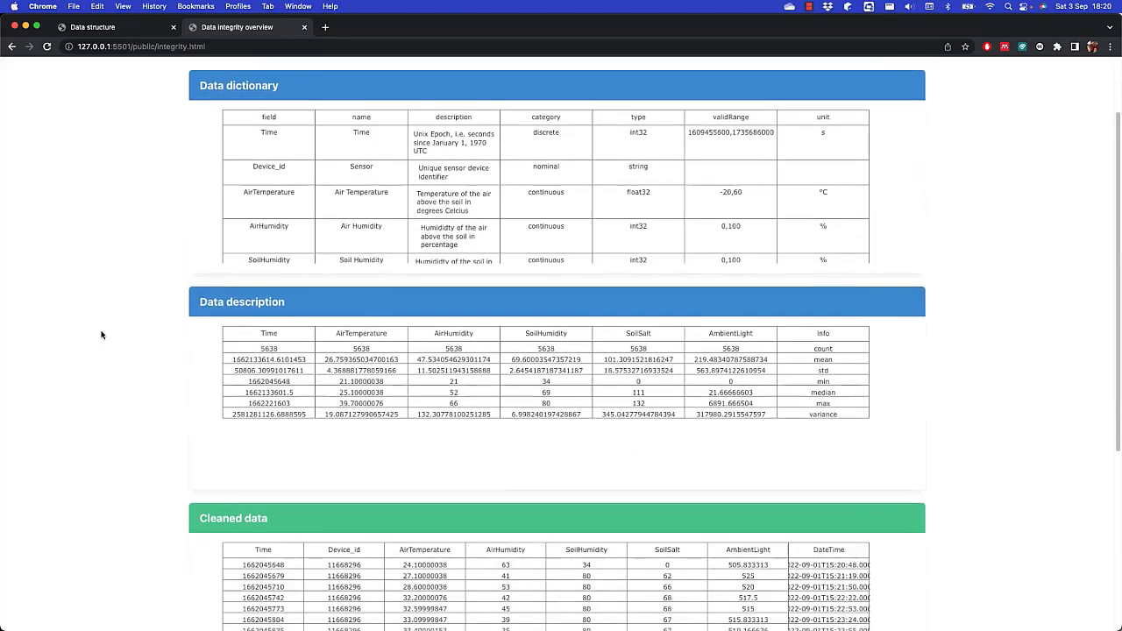
scroll(down, 3)
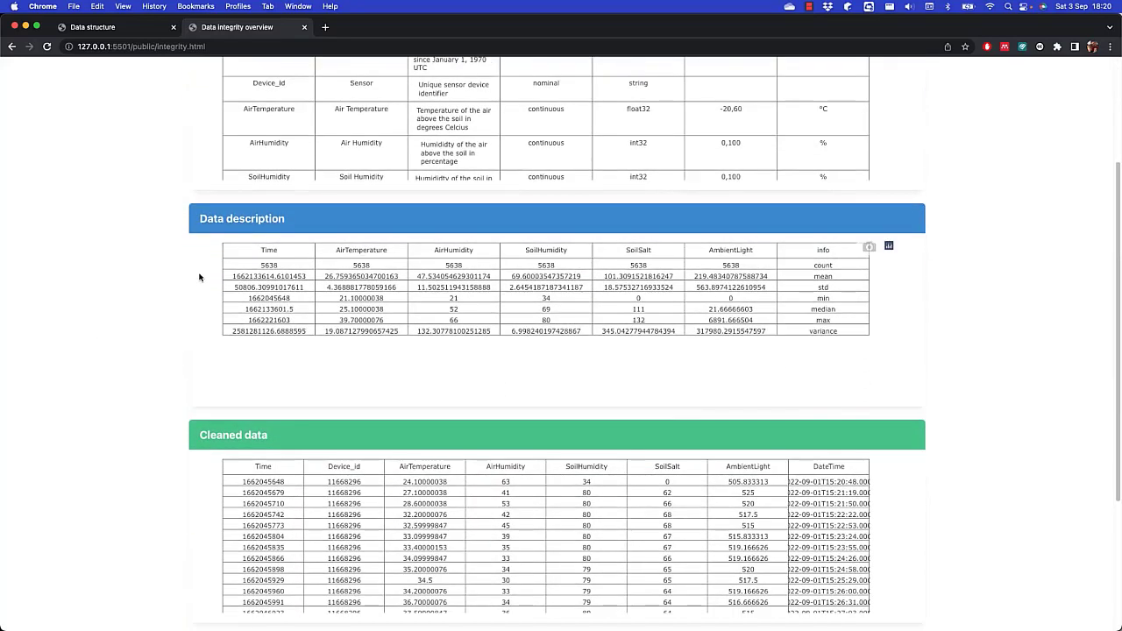
mouse_move(822, 298)
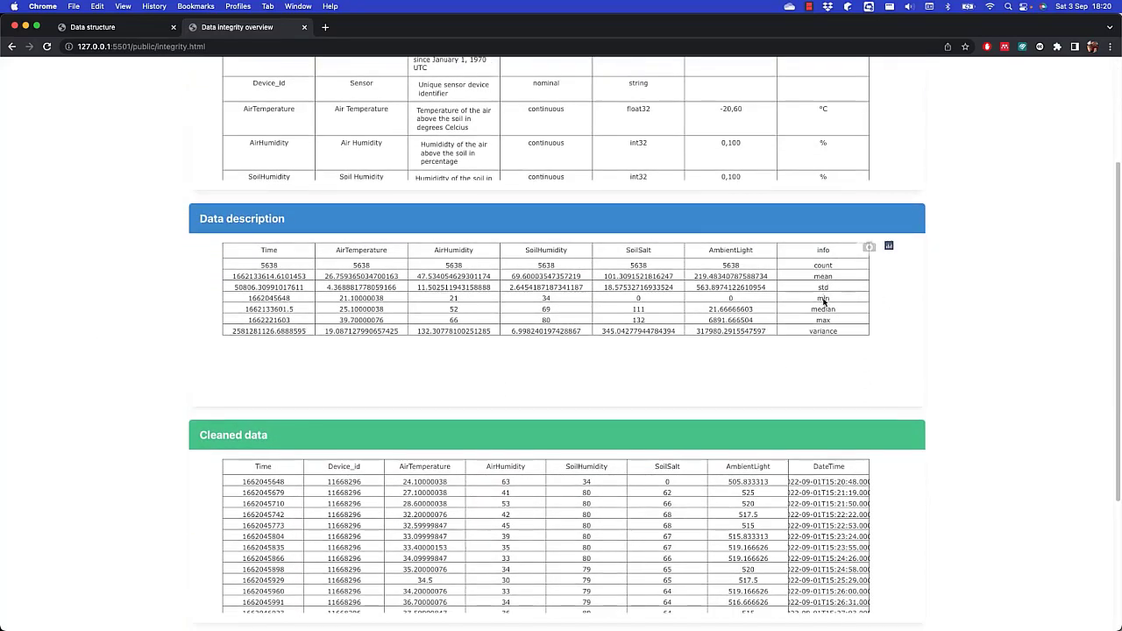
mouse_move(639, 329)
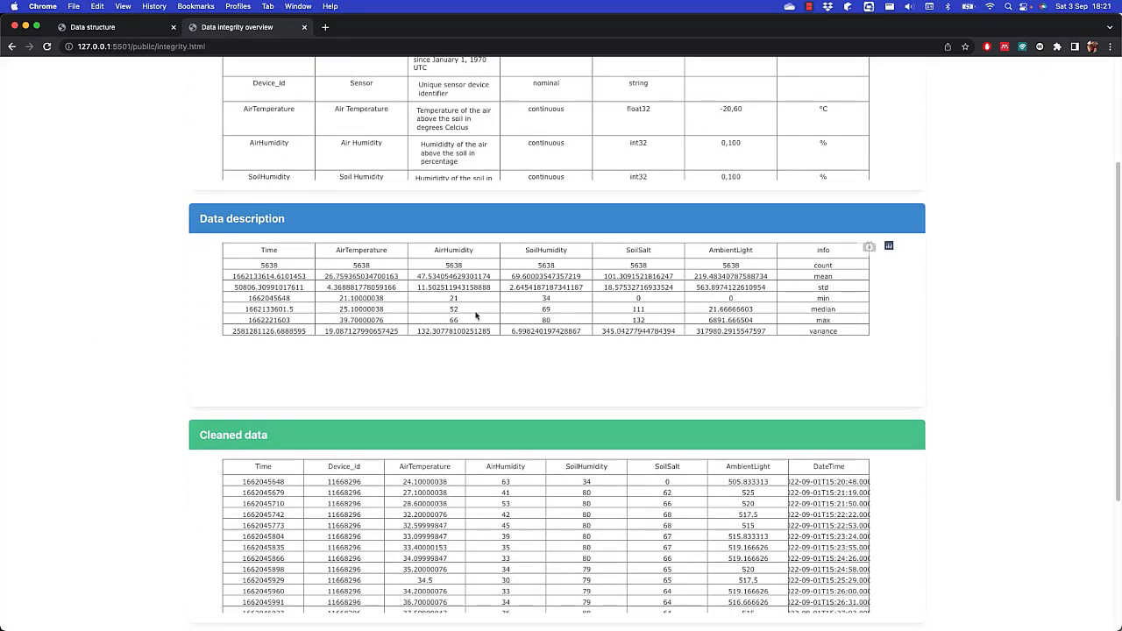
mouse_move(452, 305)
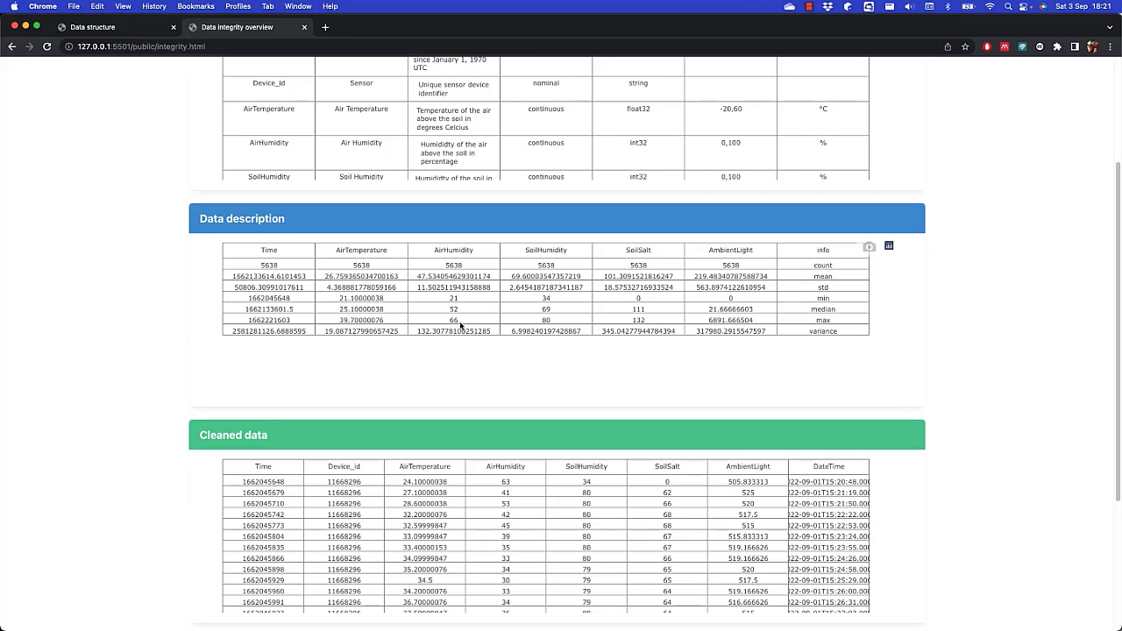
mouse_move(340, 301)
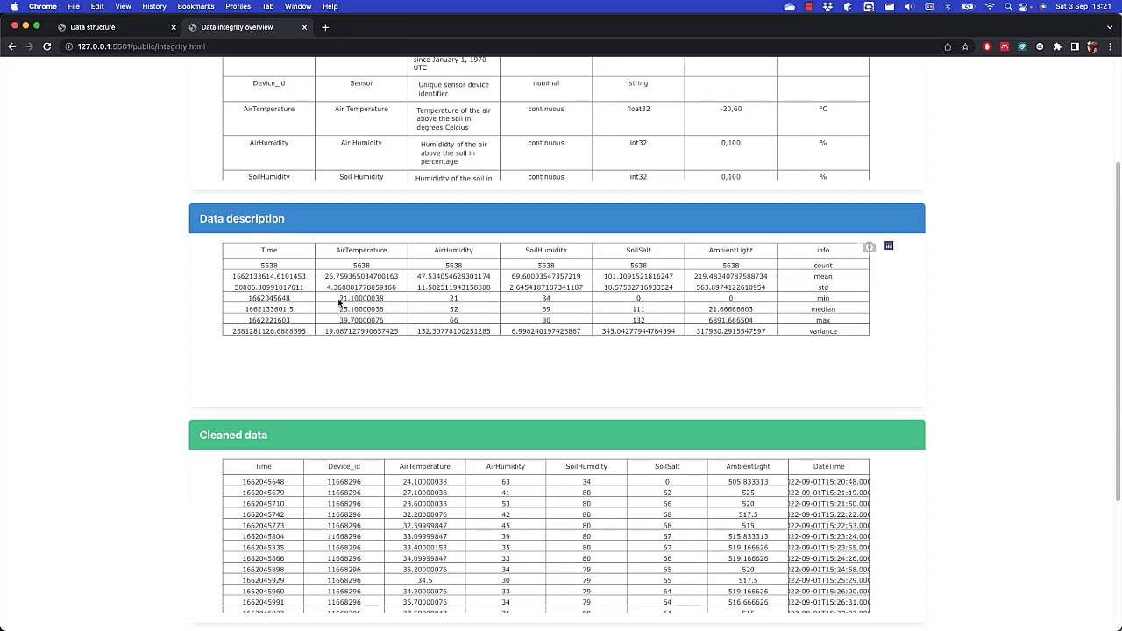
mouse_move(340, 323)
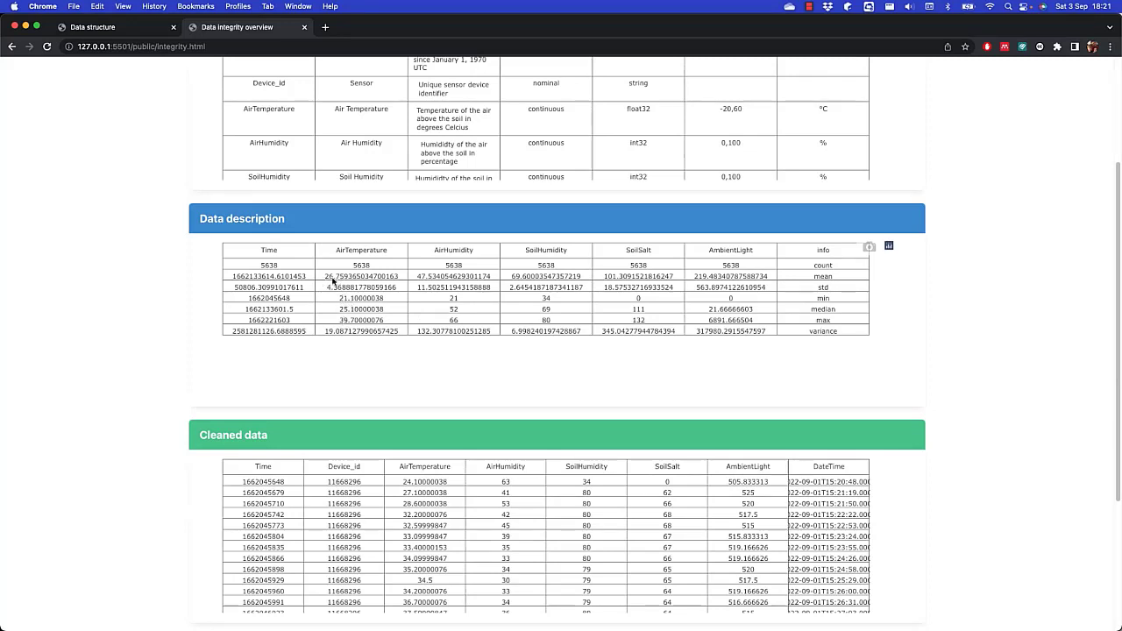
scroll(down, 3)
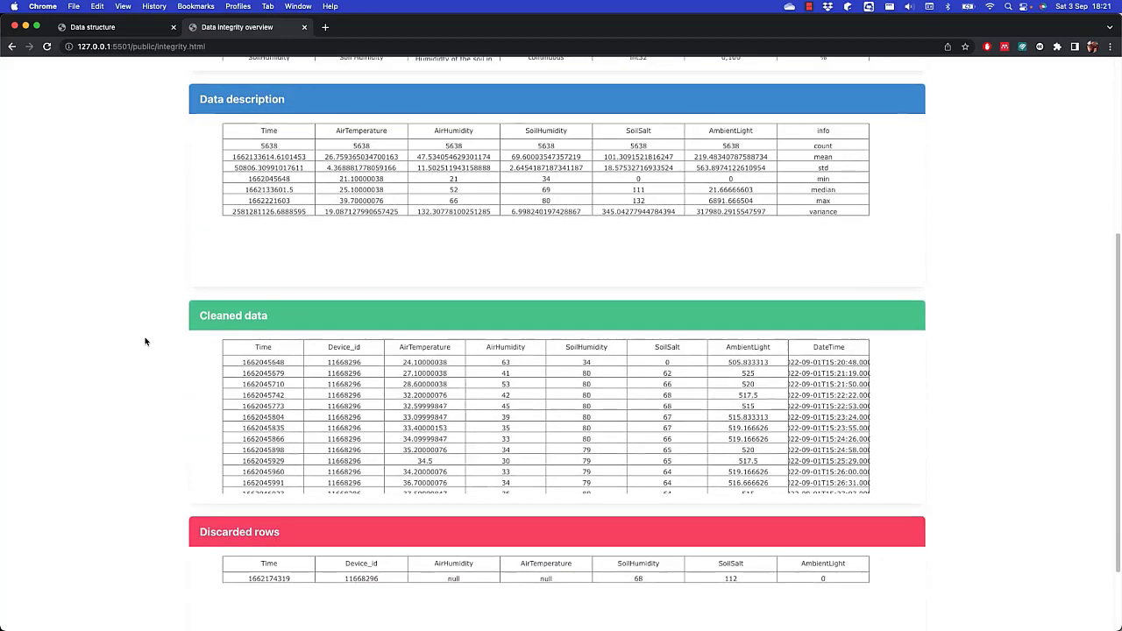
mouse_move(235, 488)
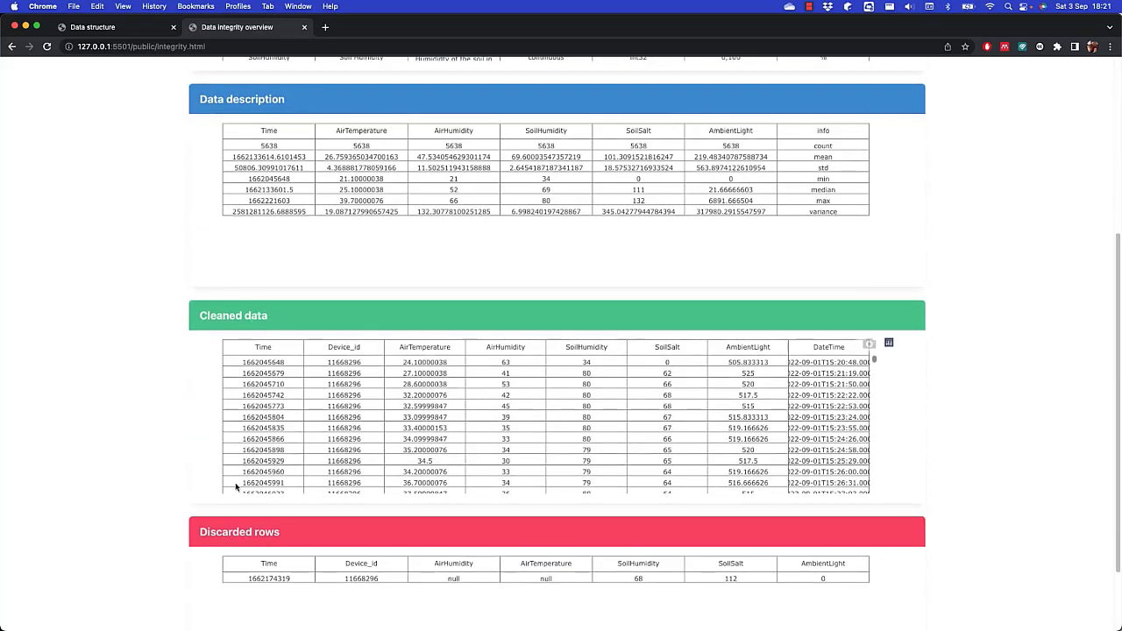
scroll(down, 3)
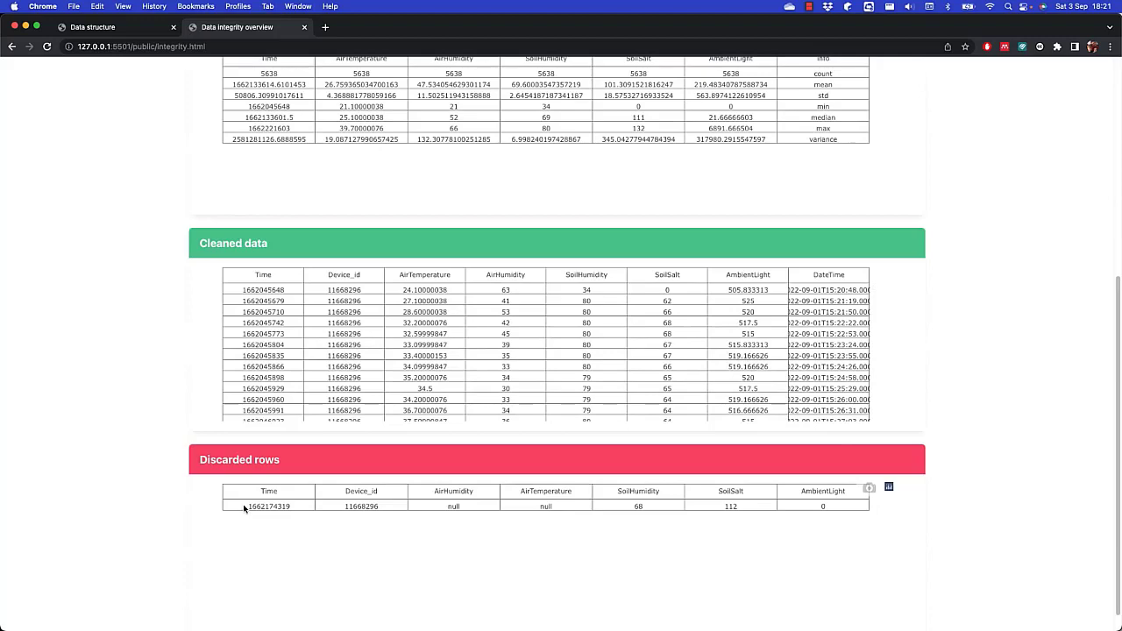
mouse_move(459, 511)
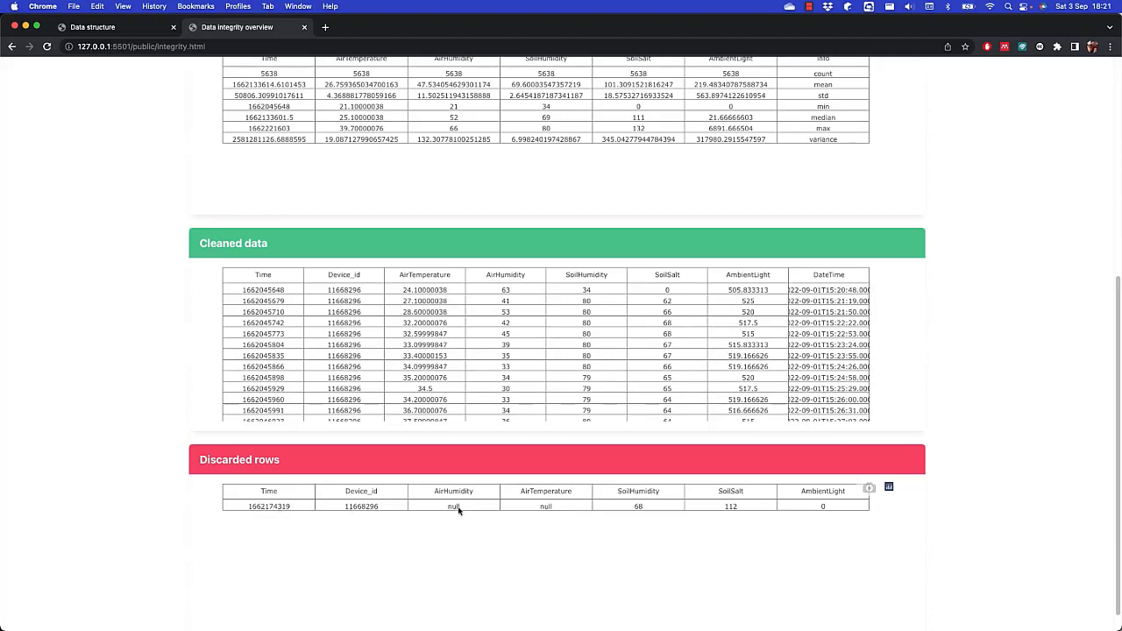
mouse_move(569, 512)
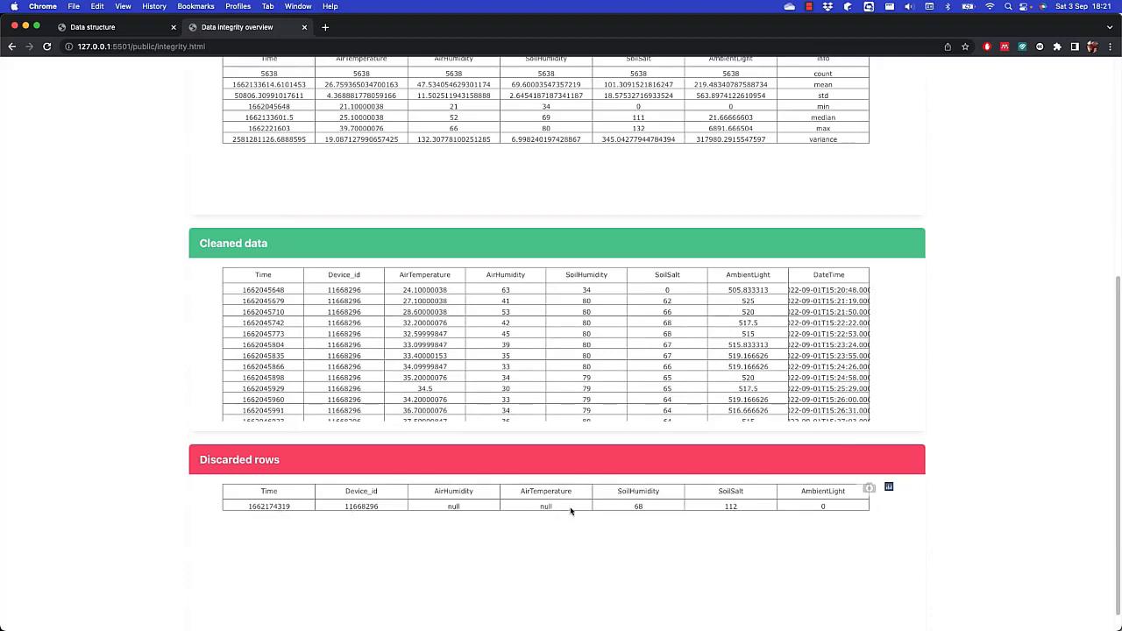